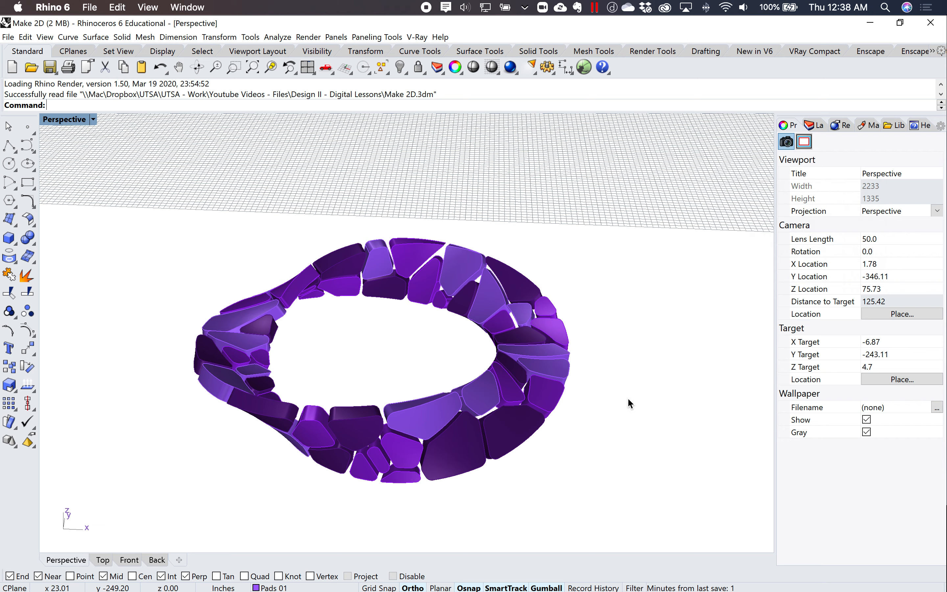
mouse_move(623, 392)
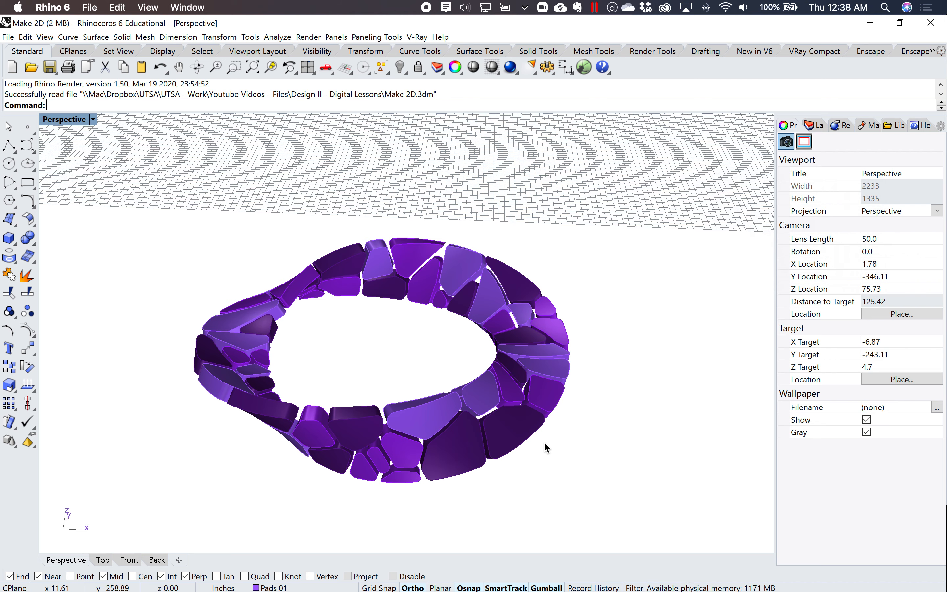
mouse_move(354, 317)
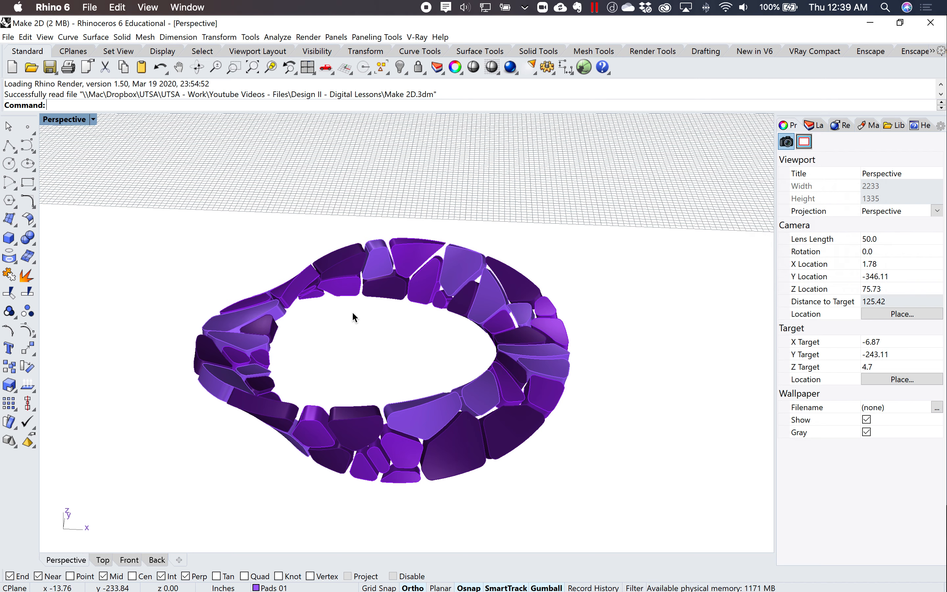
mouse_move(403, 403)
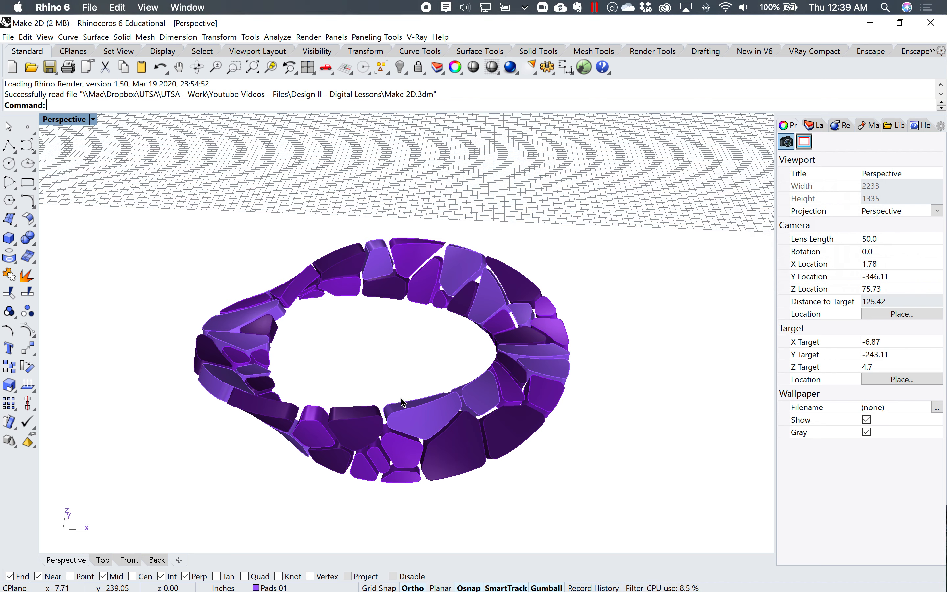
Orbit and zoom the perspective view to inspect the purple strip from below and above
drag(399, 398, 374, 311)
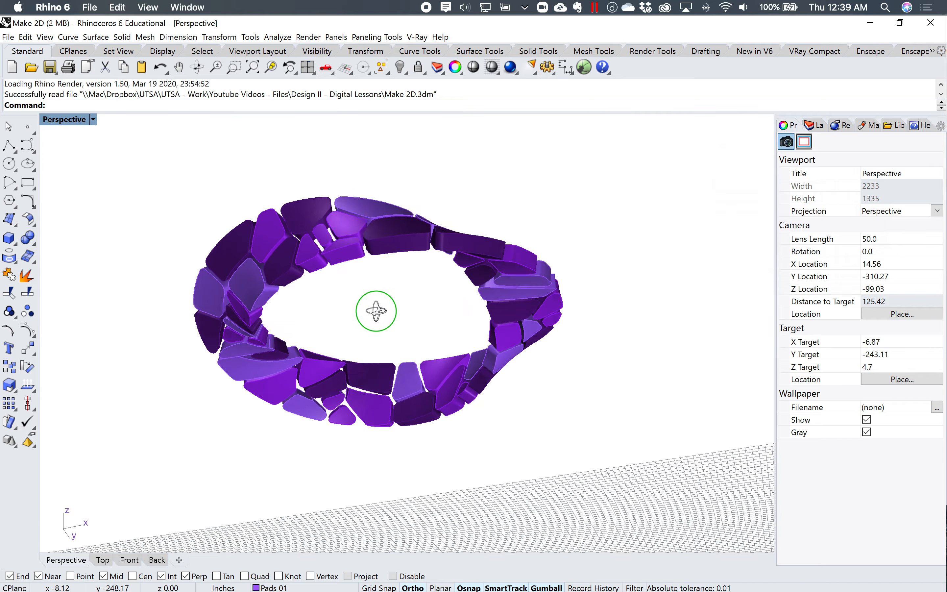
drag(374, 311, 375, 389)
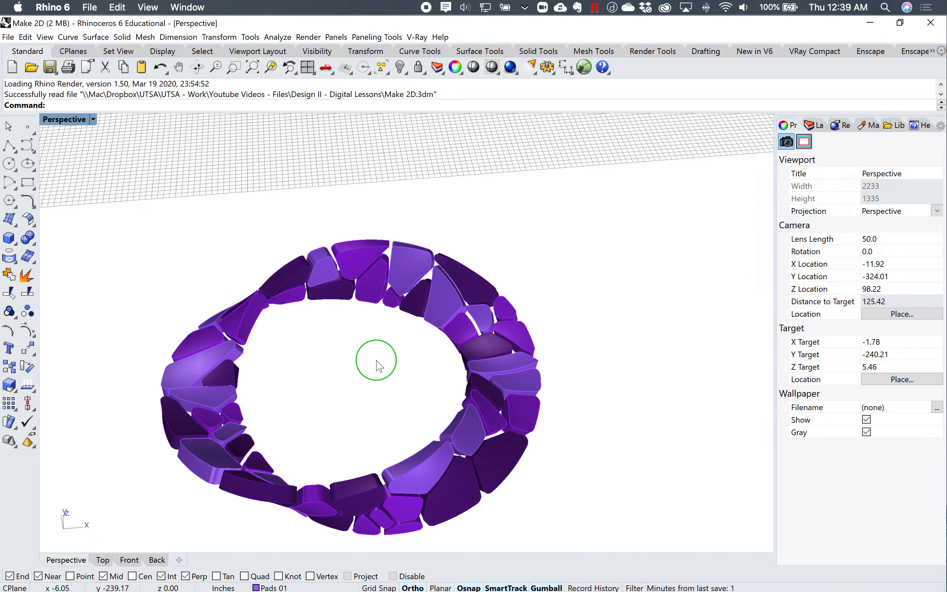
scroll(down, 3)
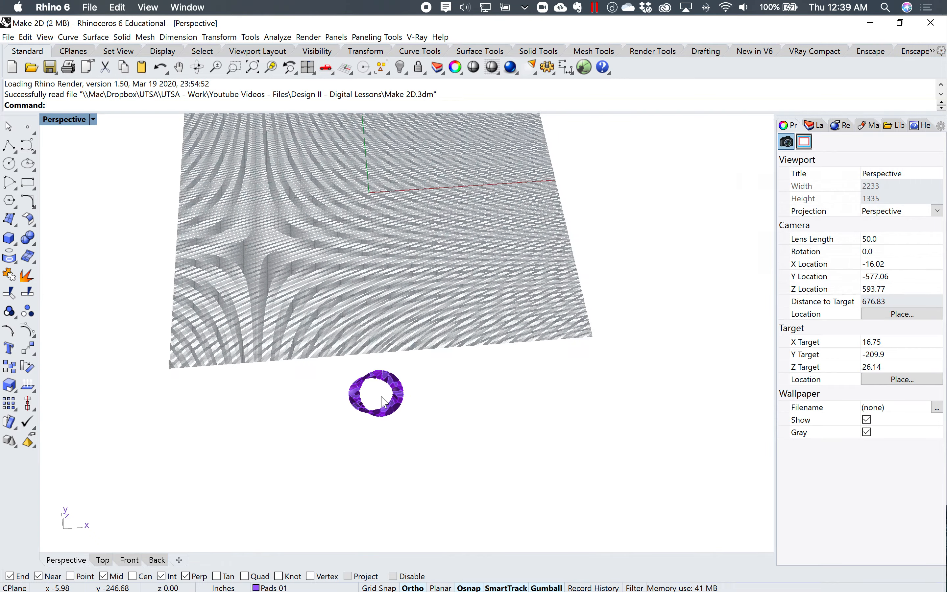
scroll(up, 3)
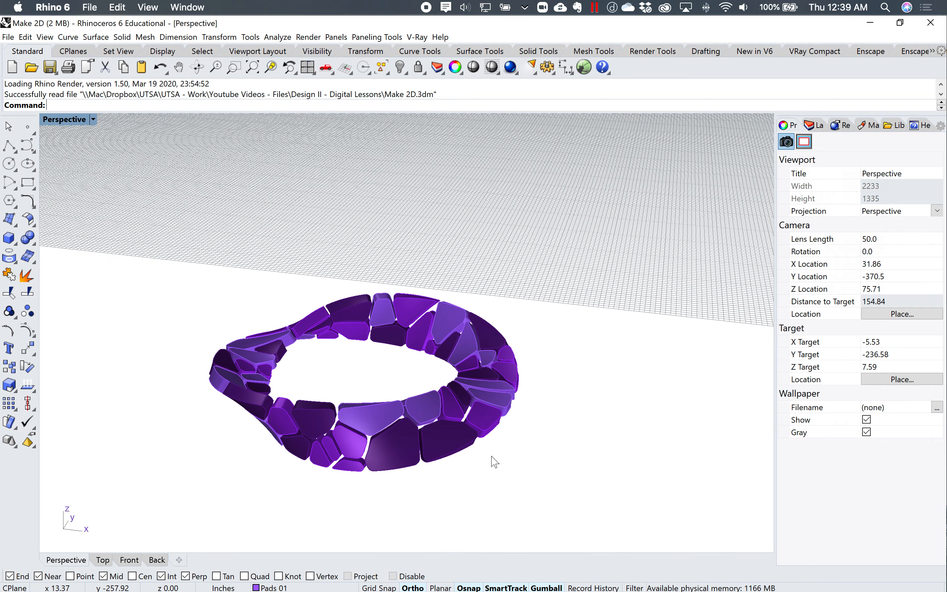
Run Make2D on the whole strip with Scene silhouette unchecked, producing 447 curves
text(Make2D)
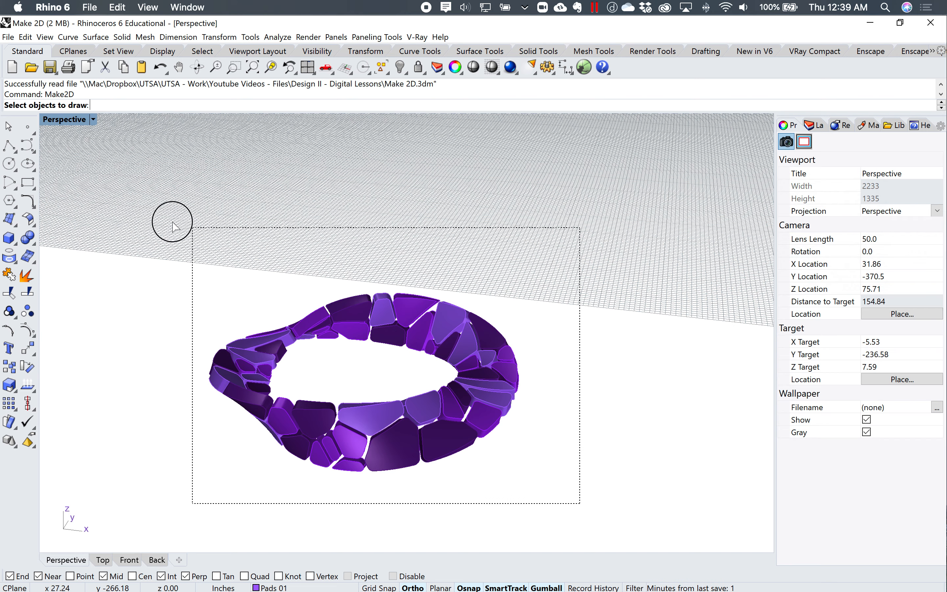
click(450, 334)
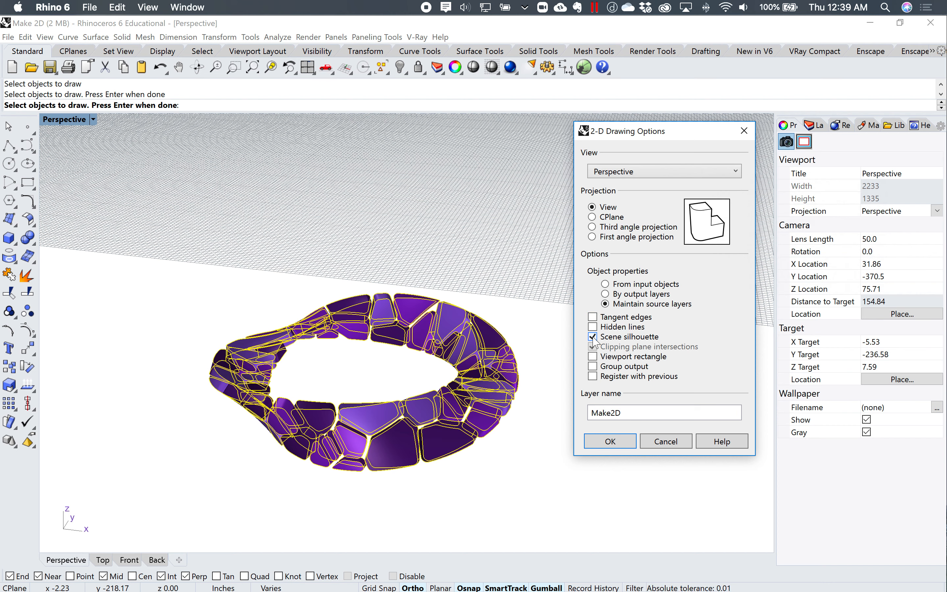
click(592, 337)
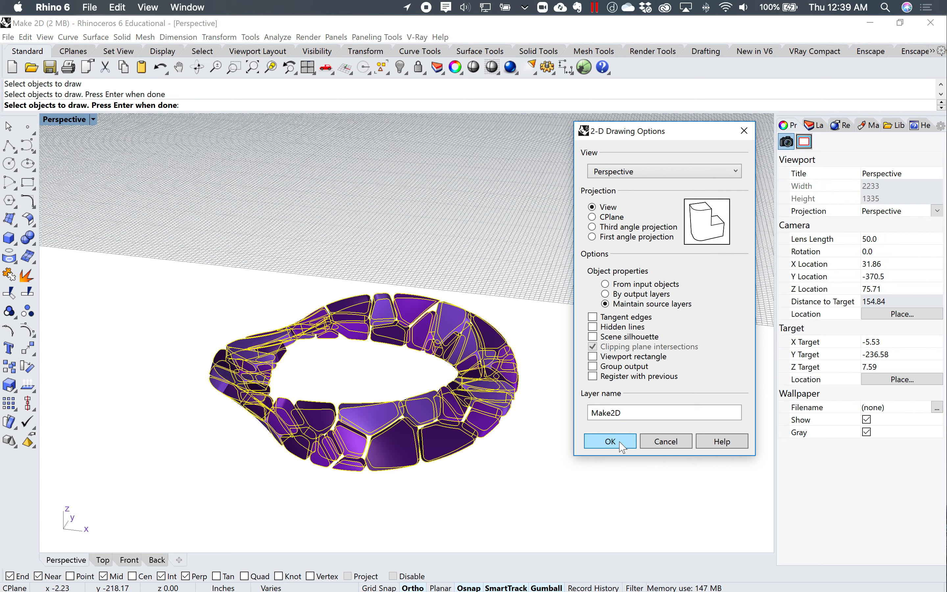
click(609, 440)
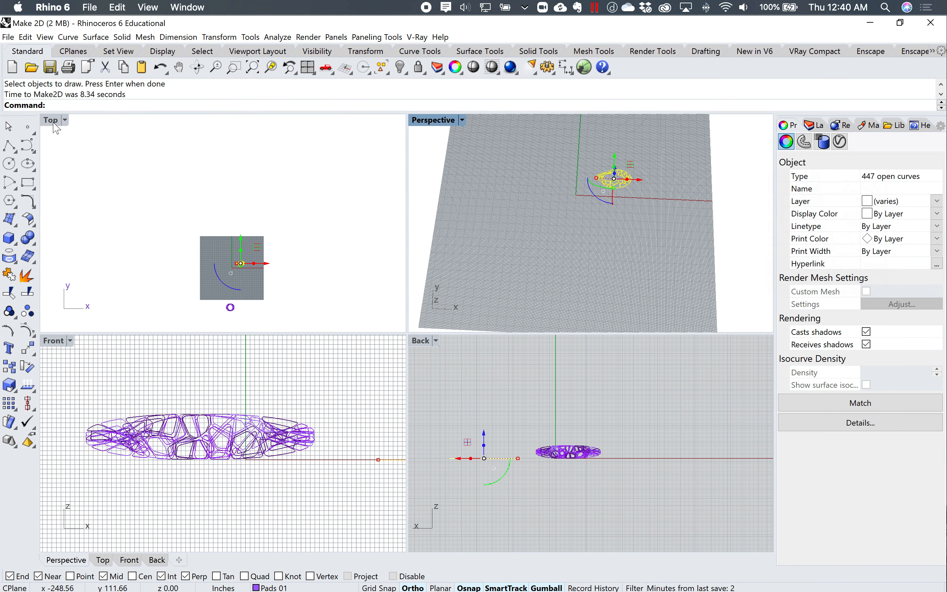
Maximize the Top viewport so the Make2D curves fill the workspace
click(249, 271)
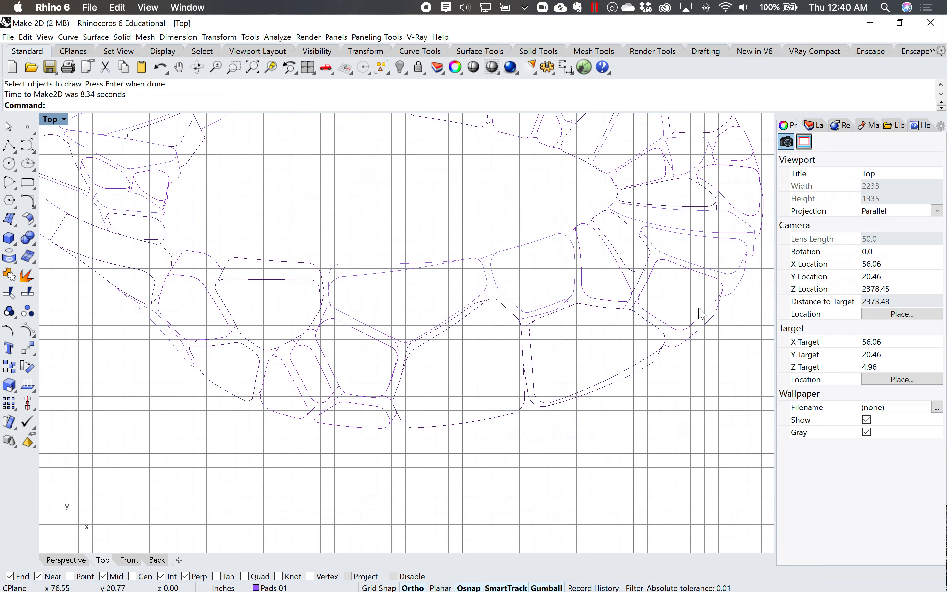
Show the Layers panel and select all 447 curves via the Pads 01 sublayer under Make2D
click(814, 125)
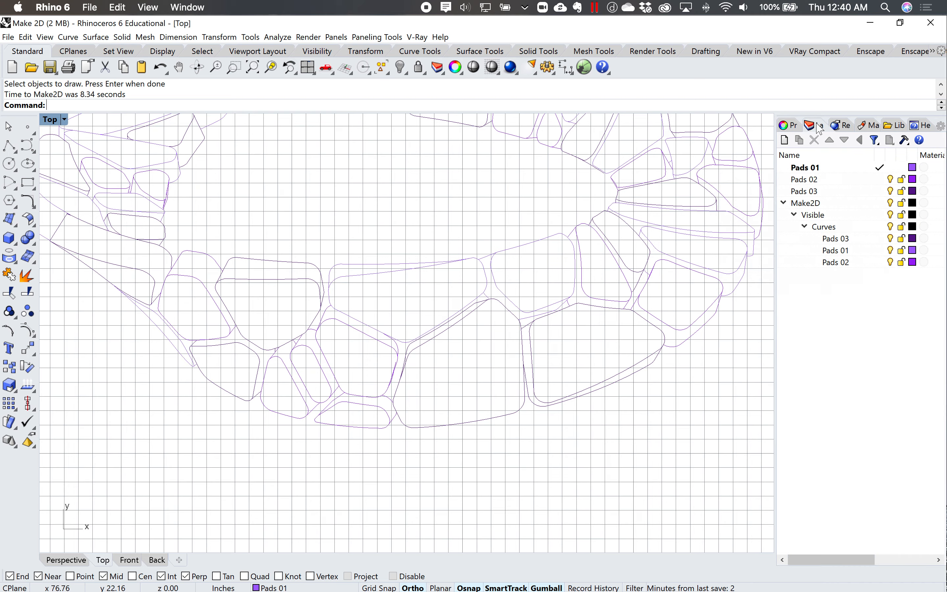
drag(544, 301, 490, 241)
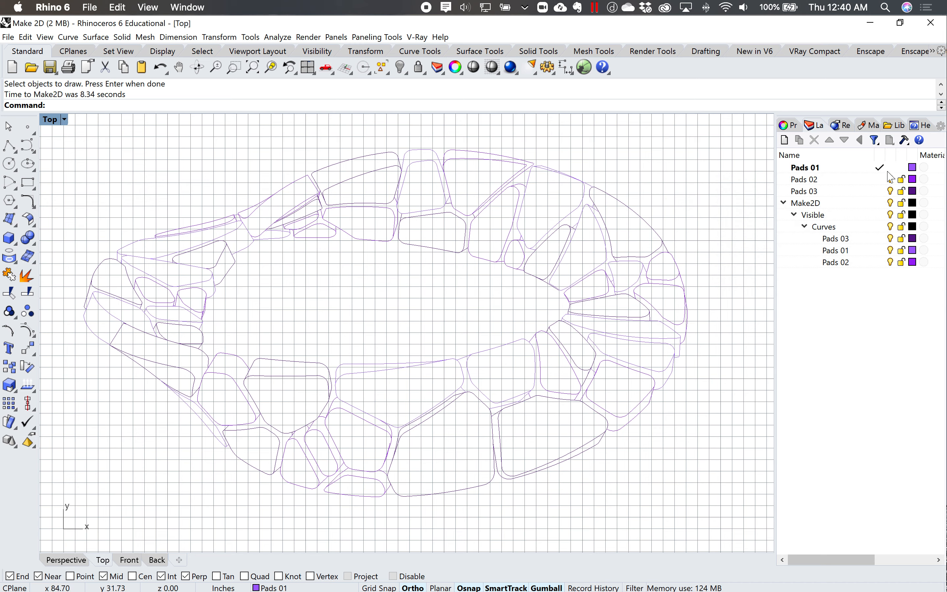
mouse_move(864, 262)
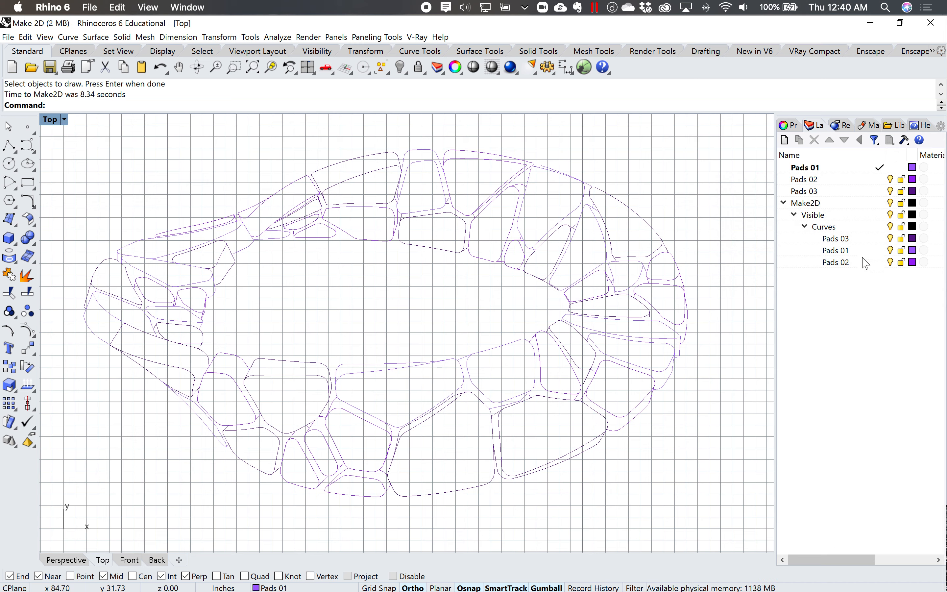
click(835, 250)
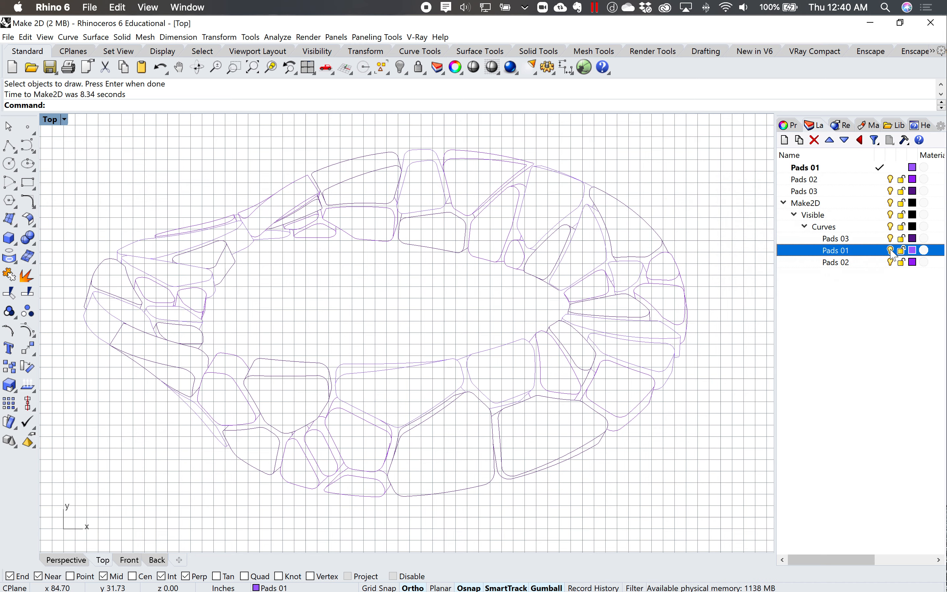
click(836, 263)
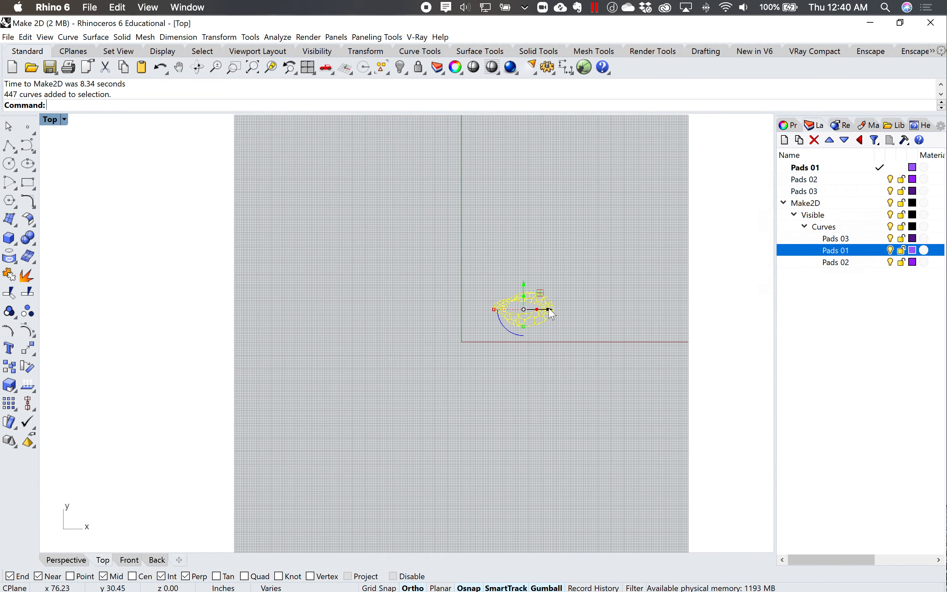
Move the line drawing aside and frame the purple Mobius strip up close in the maximized Perspective view
drag(525, 309, 182, 308)
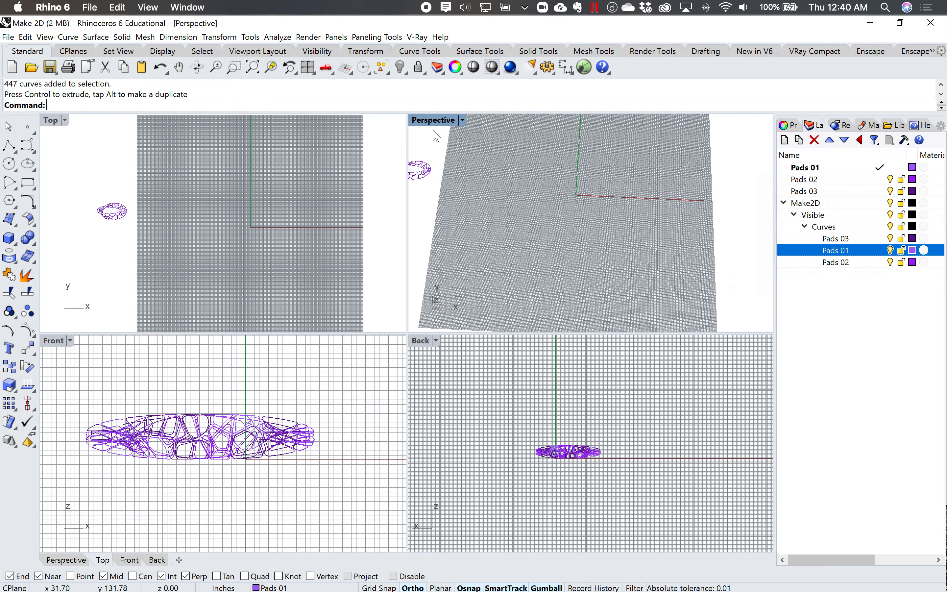
double_click(433, 120)
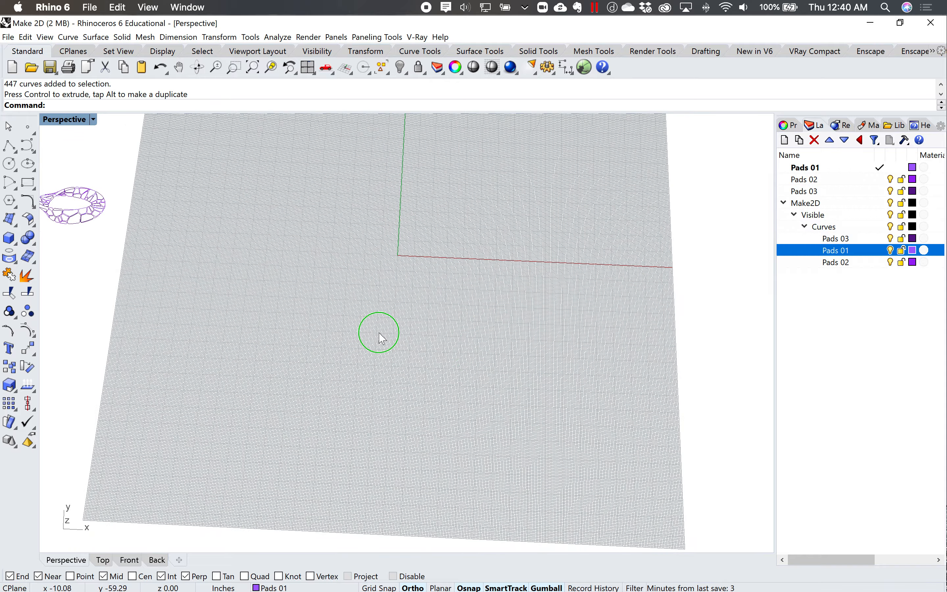
drag(379, 332, 531, 235)
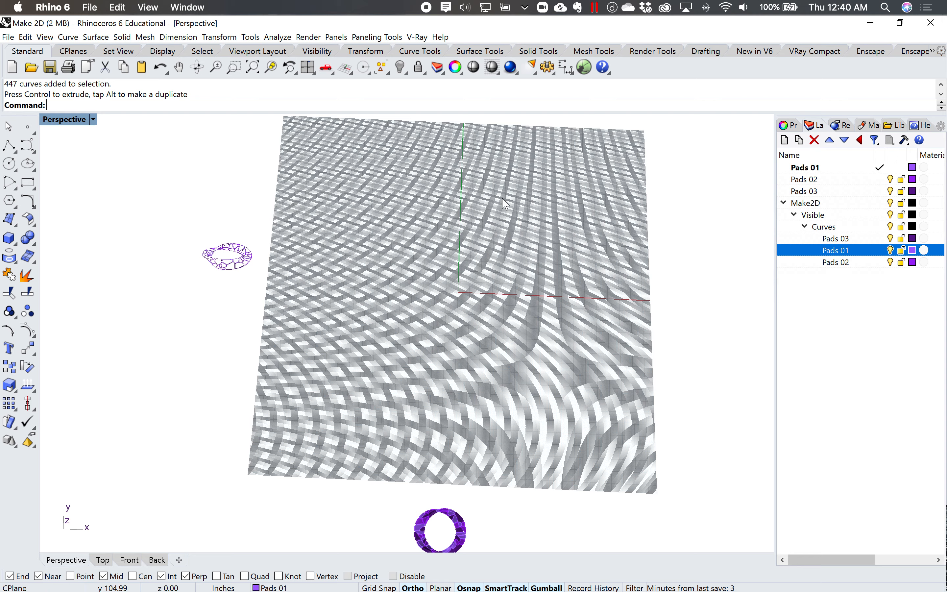
mouse_move(443, 313)
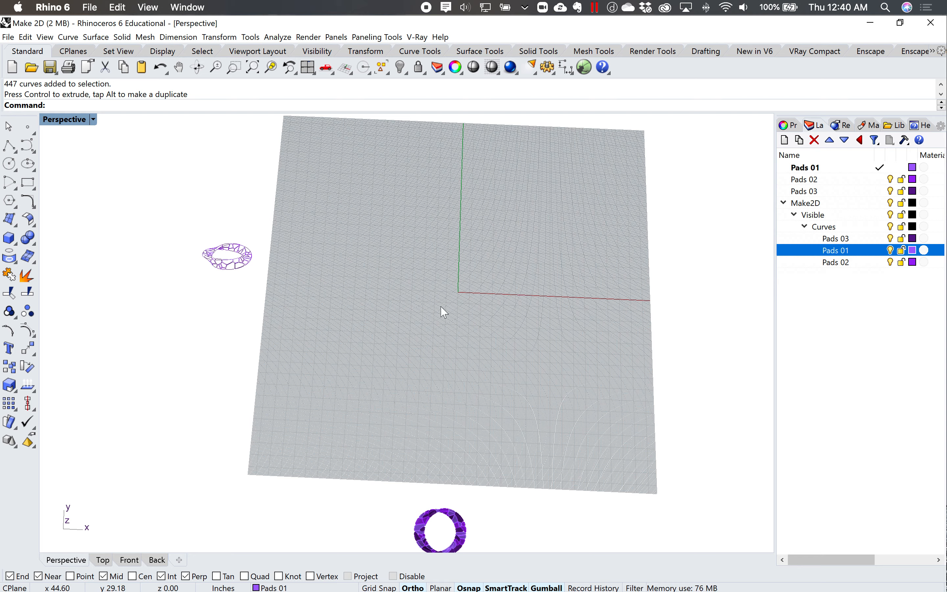
drag(444, 311, 399, 486)
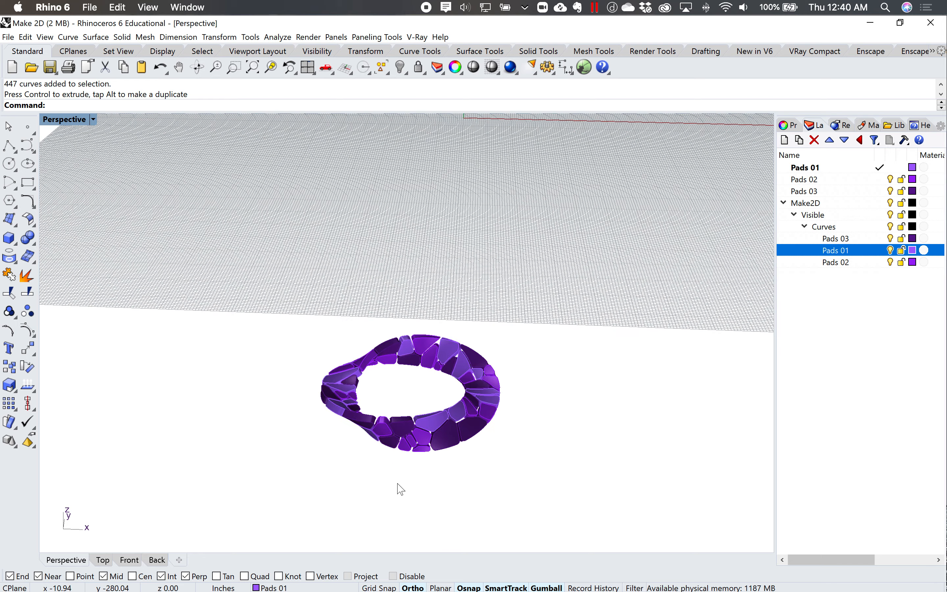
drag(399, 489, 458, 438)
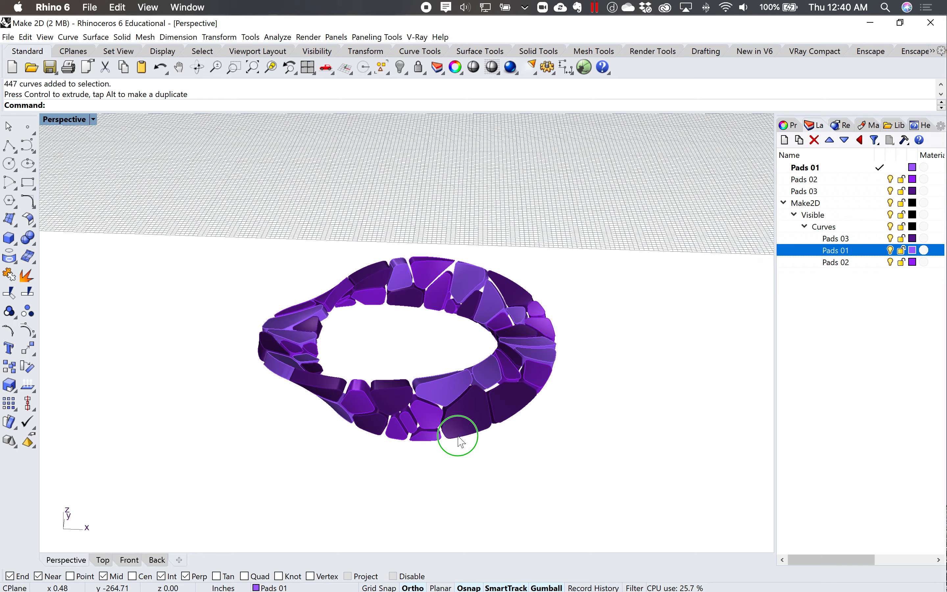
drag(458, 437, 465, 412)
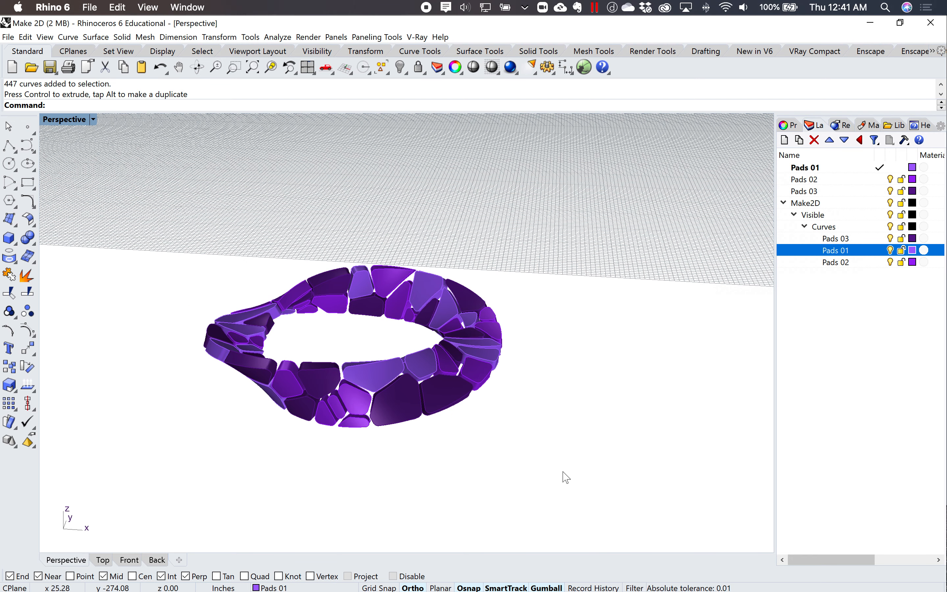
Run Make2D on the strip as a Third angle projection keeping source layers
text(Make2D)
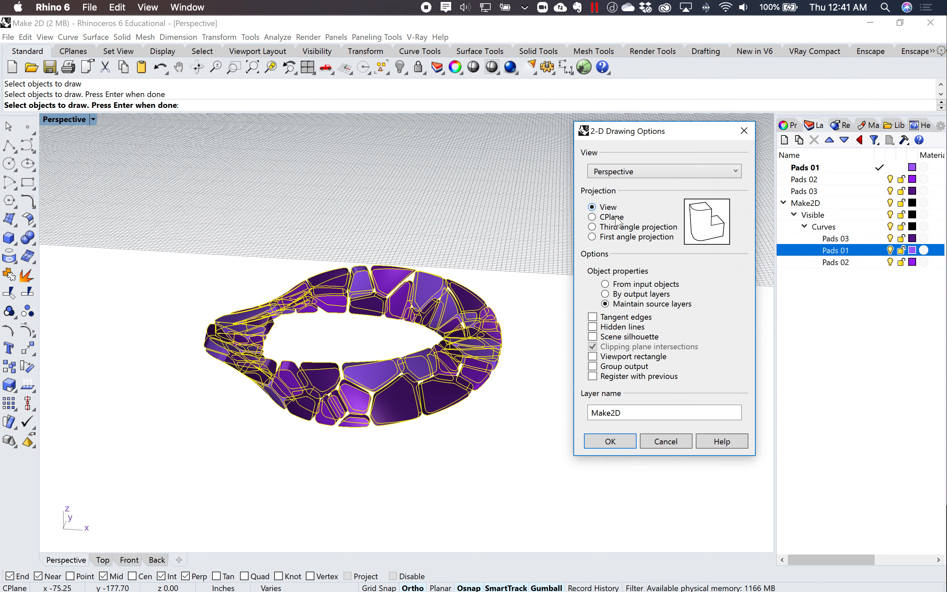
click(593, 226)
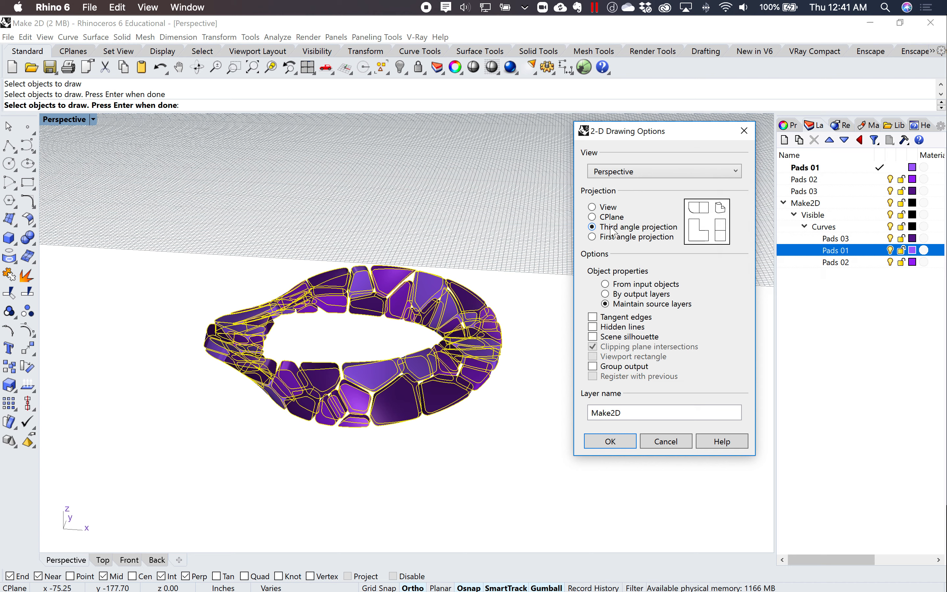
click(593, 236)
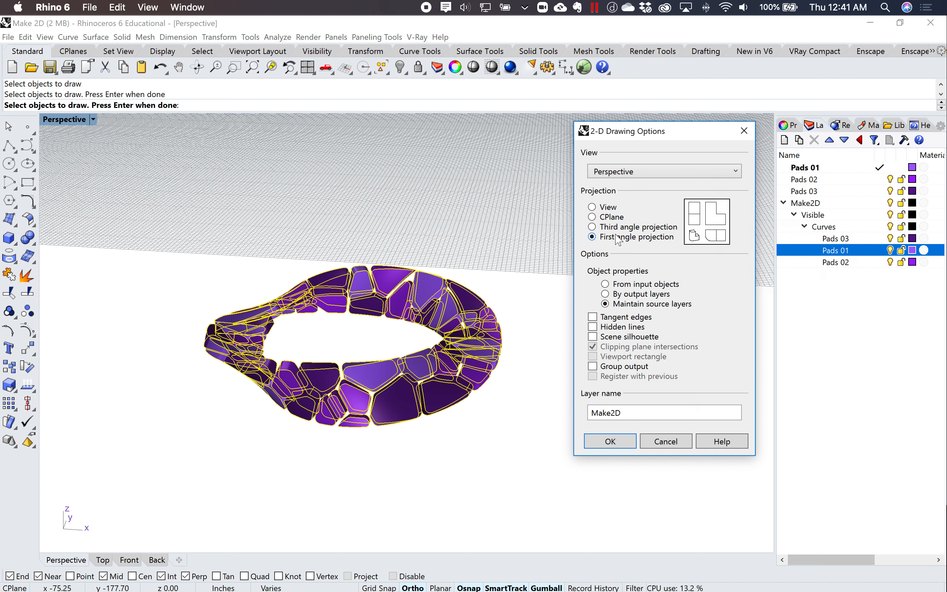
click(594, 226)
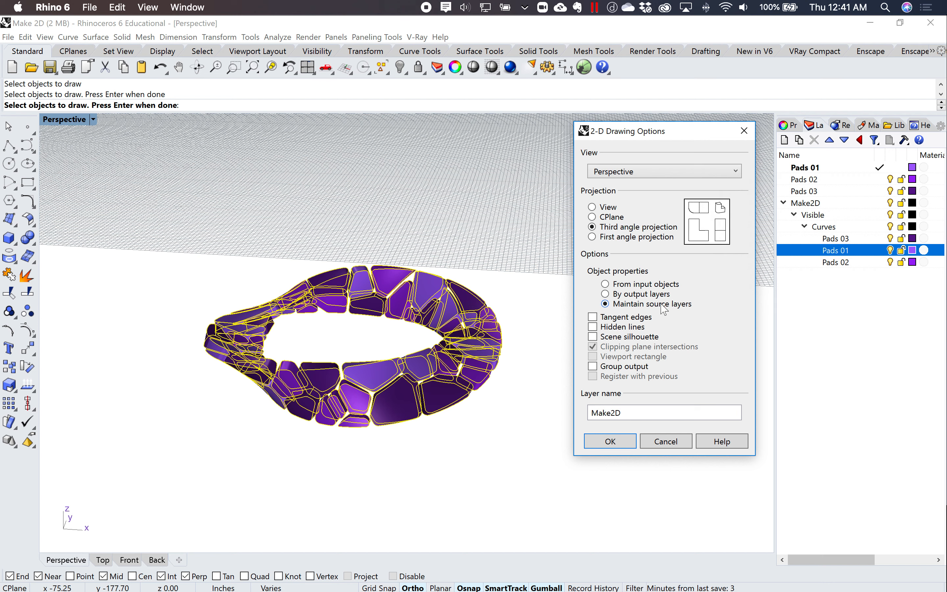
mouse_move(670, 307)
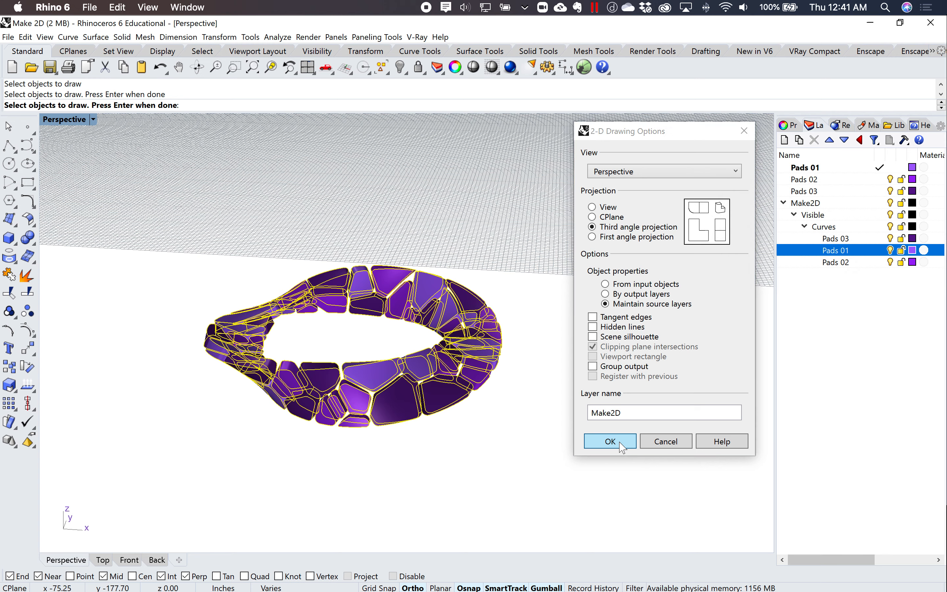
click(609, 441)
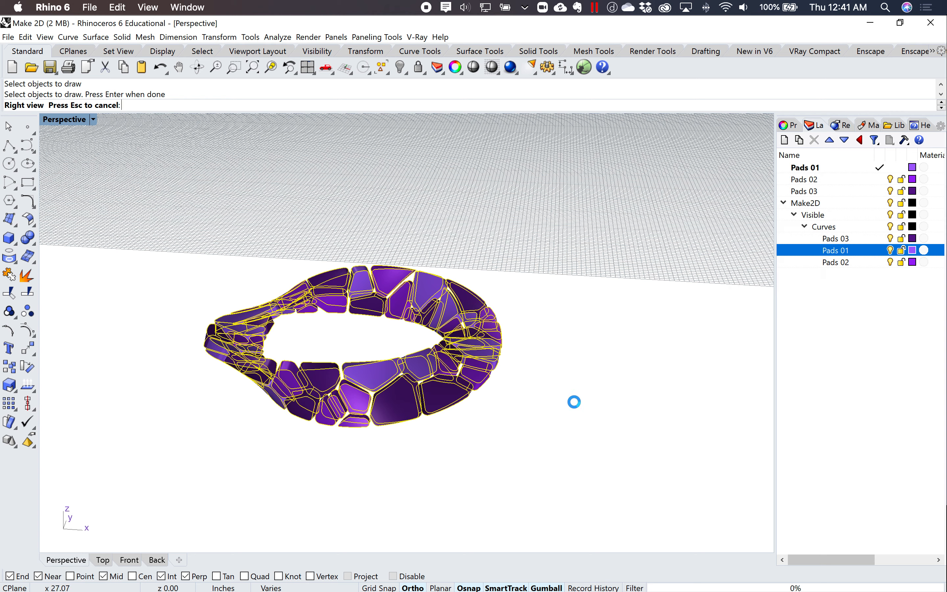
mouse_move(569, 399)
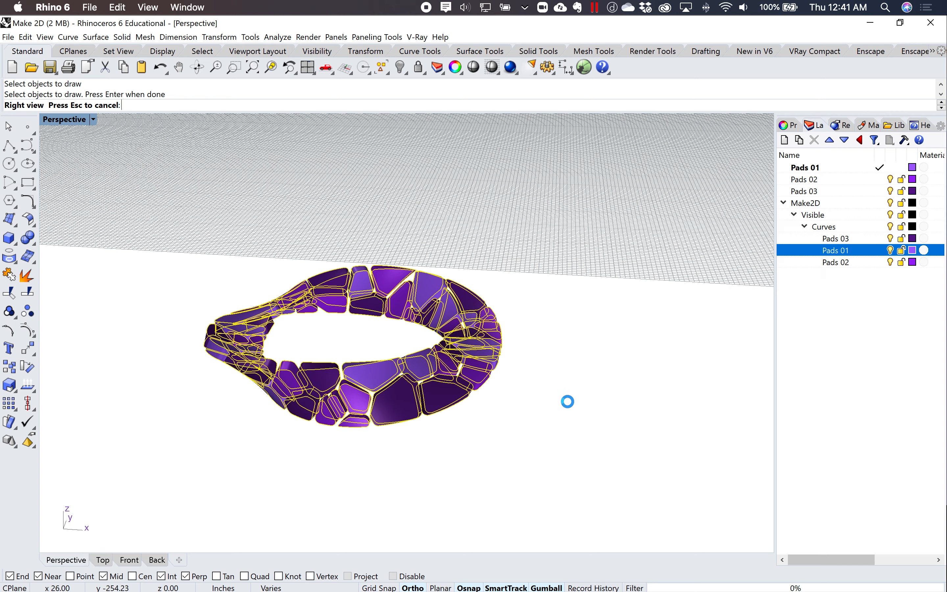
mouse_move(515, 394)
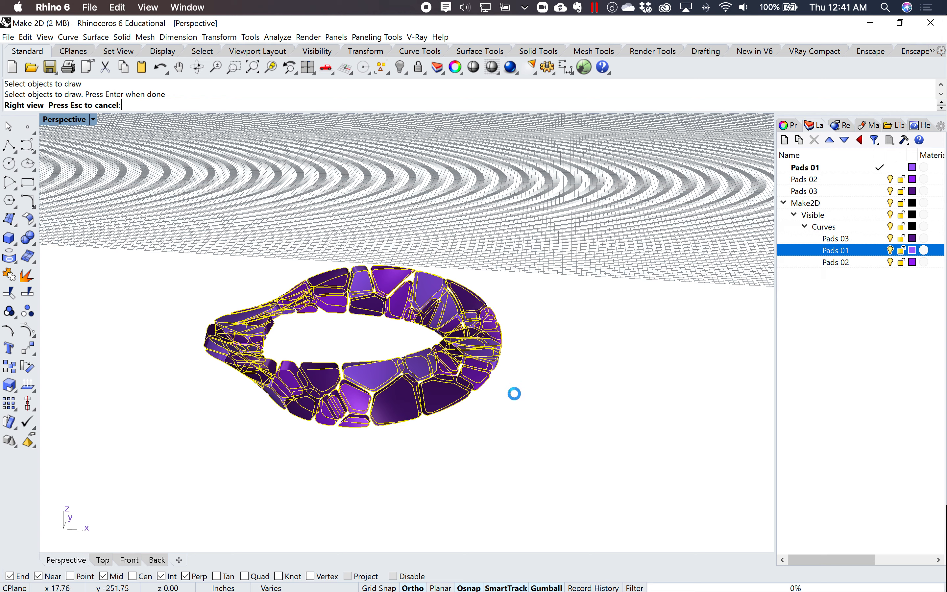
mouse_move(432, 366)
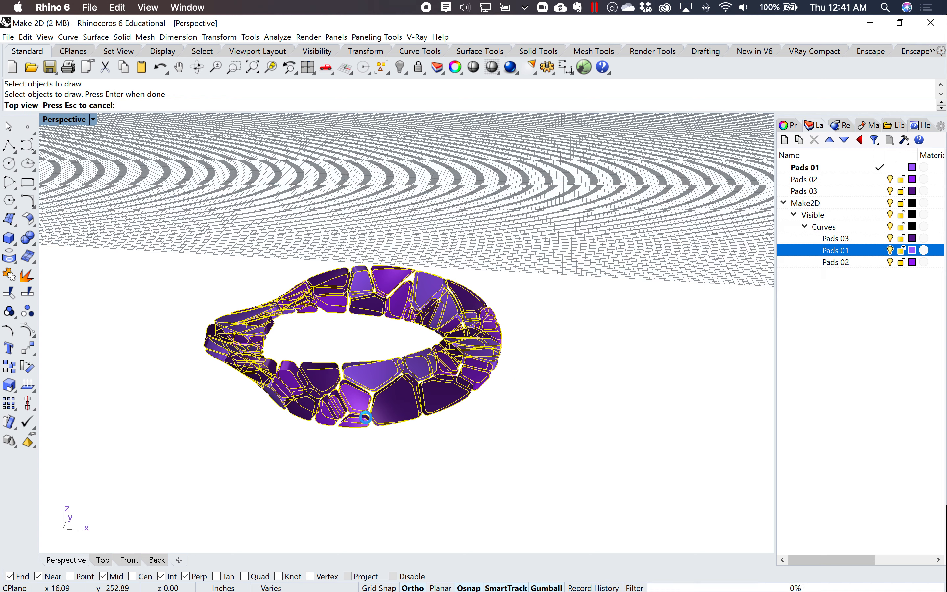
mouse_move(208, 344)
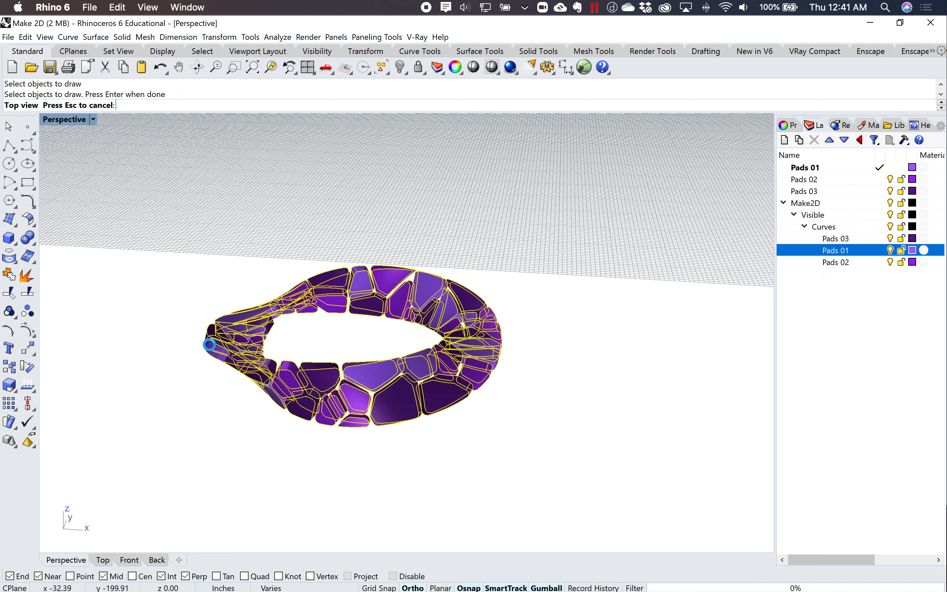
mouse_move(411, 360)
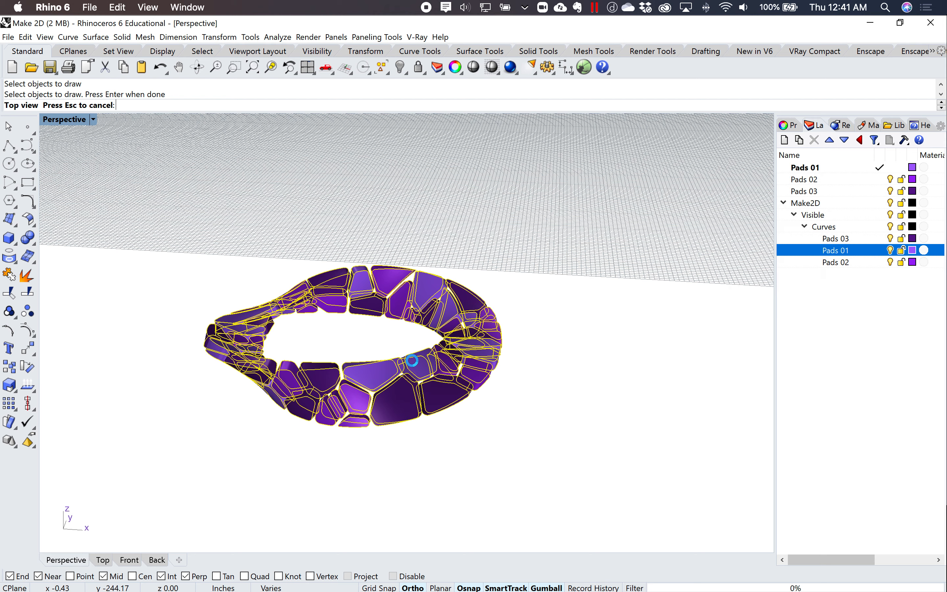
mouse_move(574, 378)
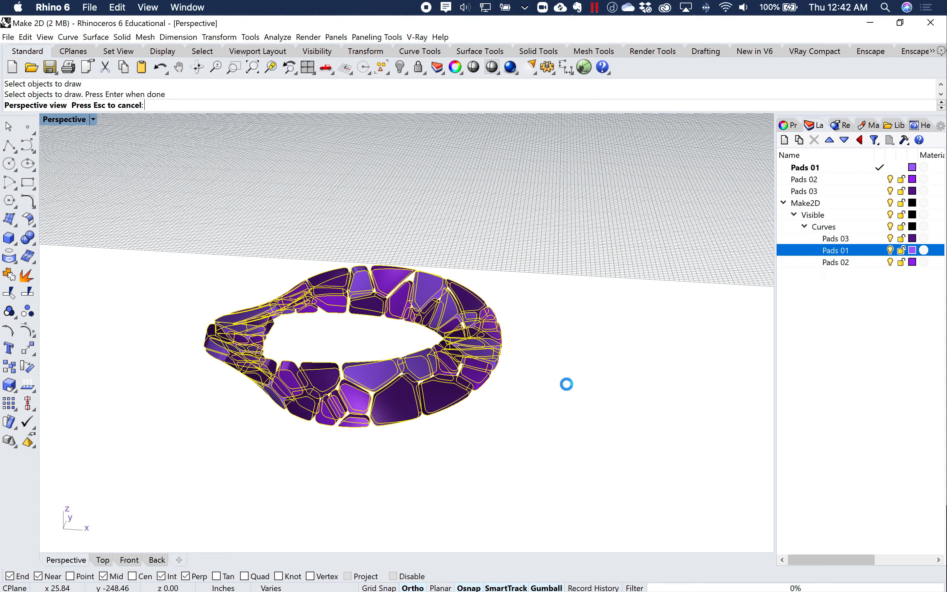
mouse_move(595, 375)
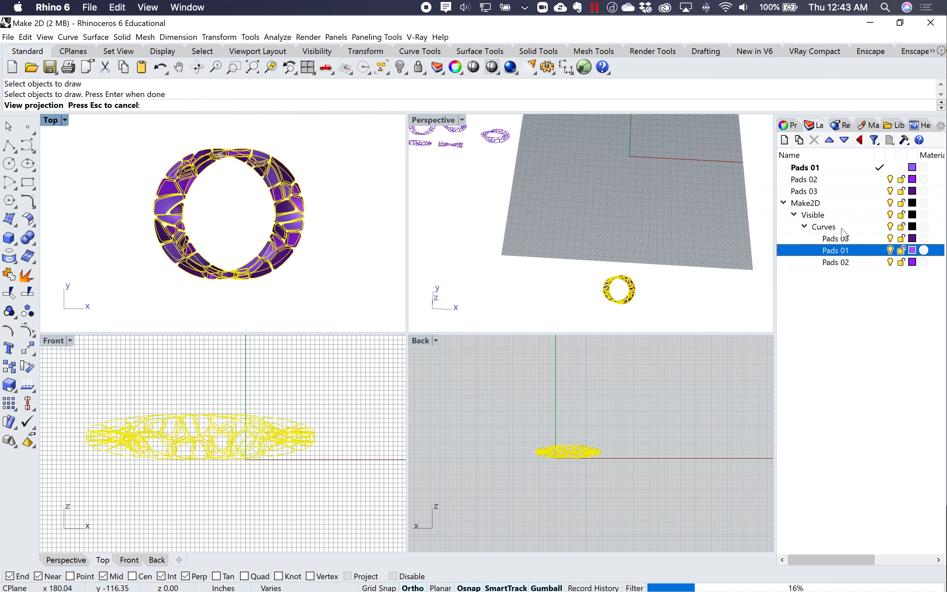
mouse_move(847, 277)
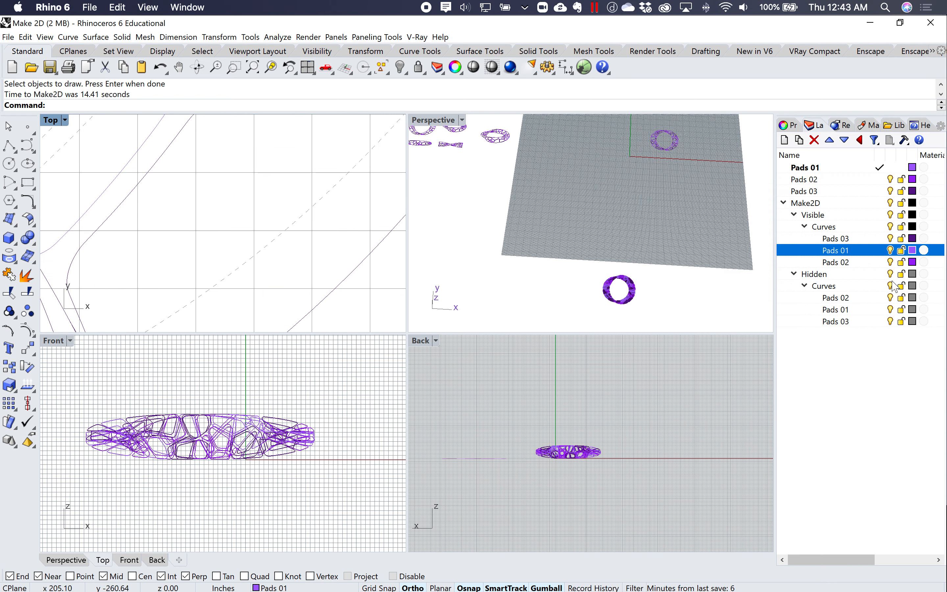
Select the new Hidden layer holding the drawing's hidden-line curves
click(815, 274)
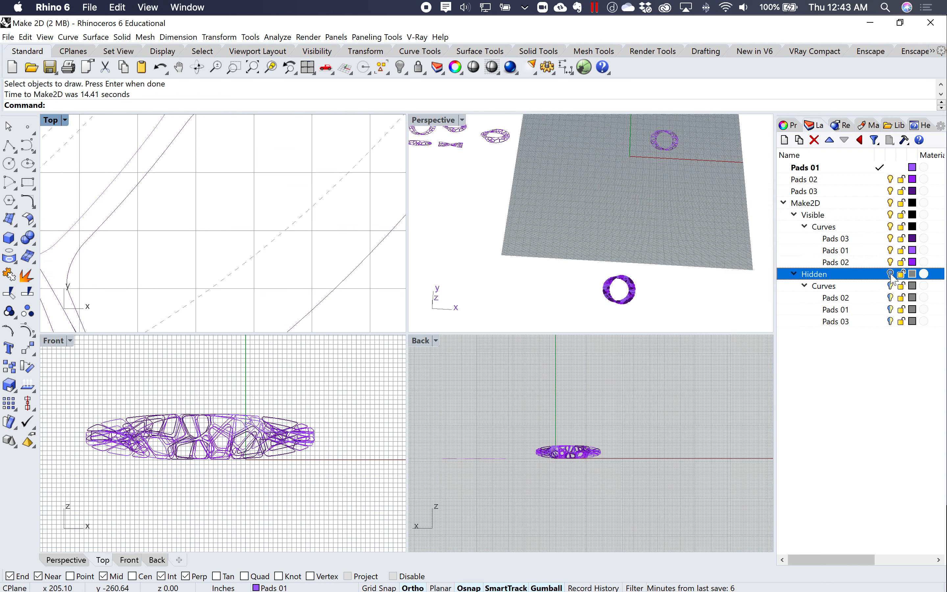